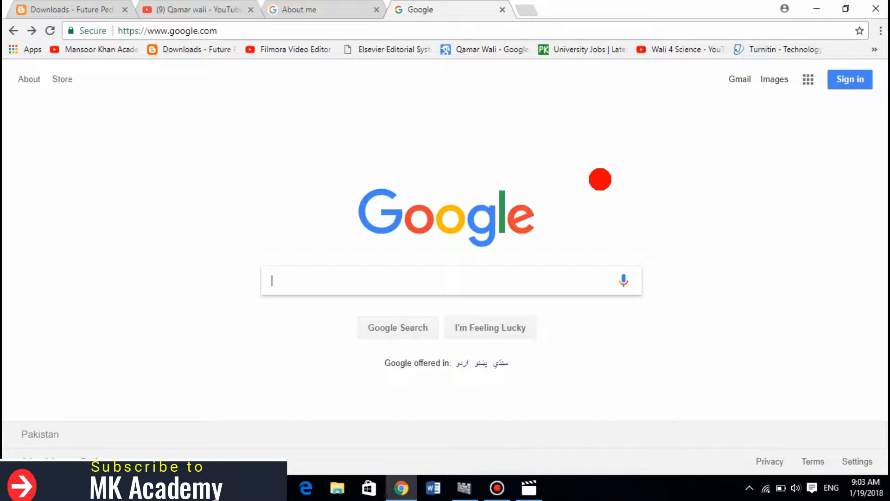
Step: Search Google for 'sign up gmail' and pick the 'Gmail - Create your Google Account' result
text(sign up)
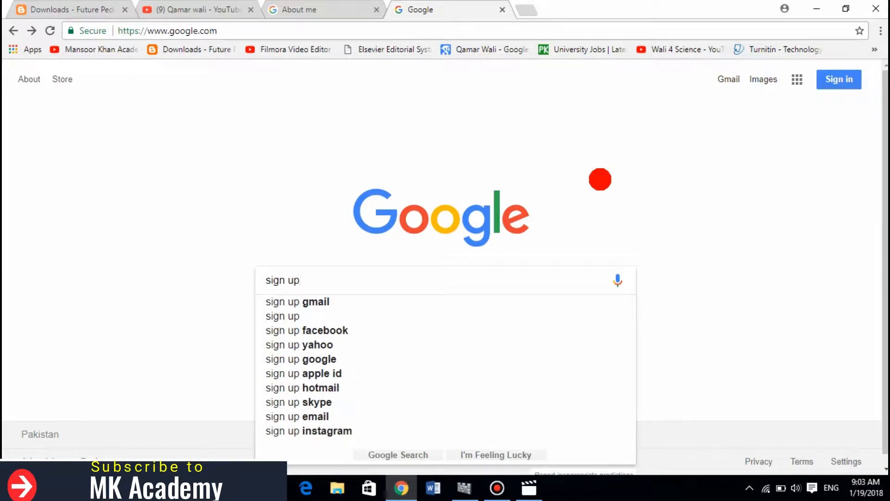
click(297, 302)
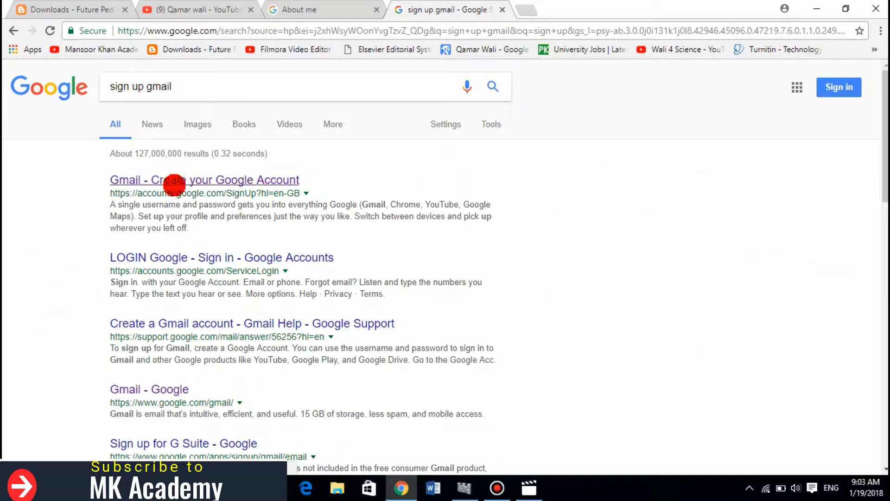
click(204, 179)
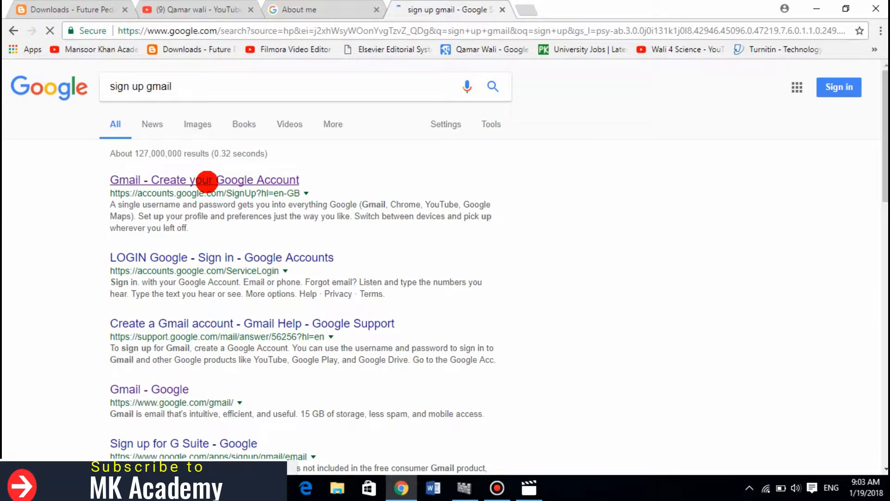
click(204, 179)
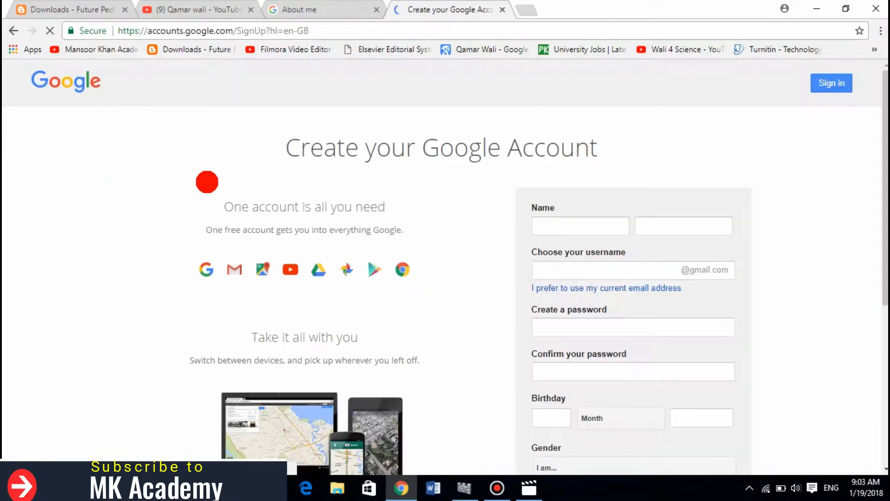
mouse_move(377, 155)
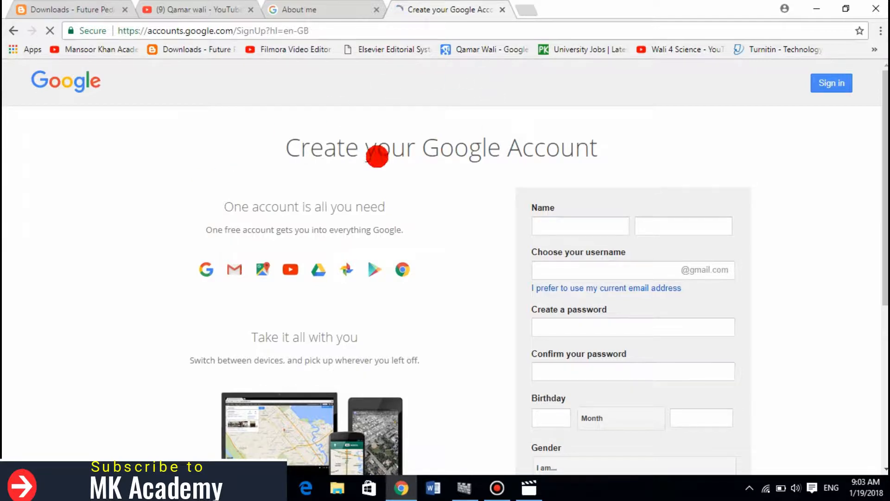
mouse_move(717, 203)
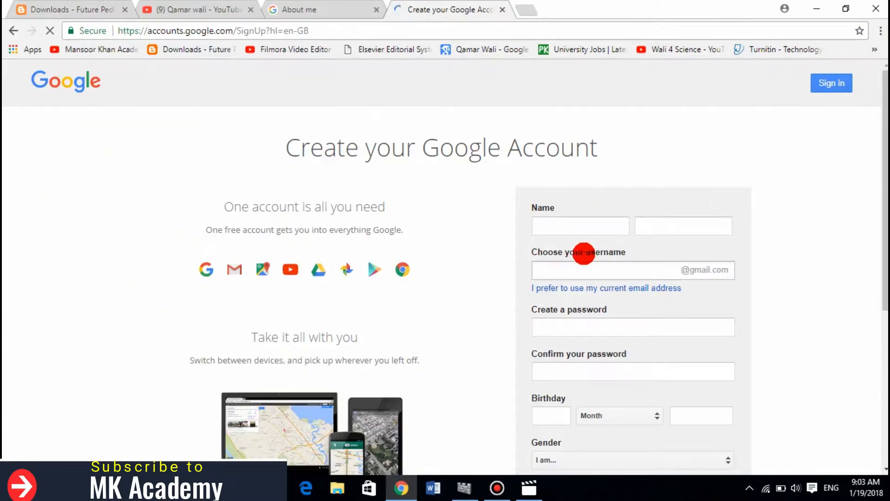
click(579, 225)
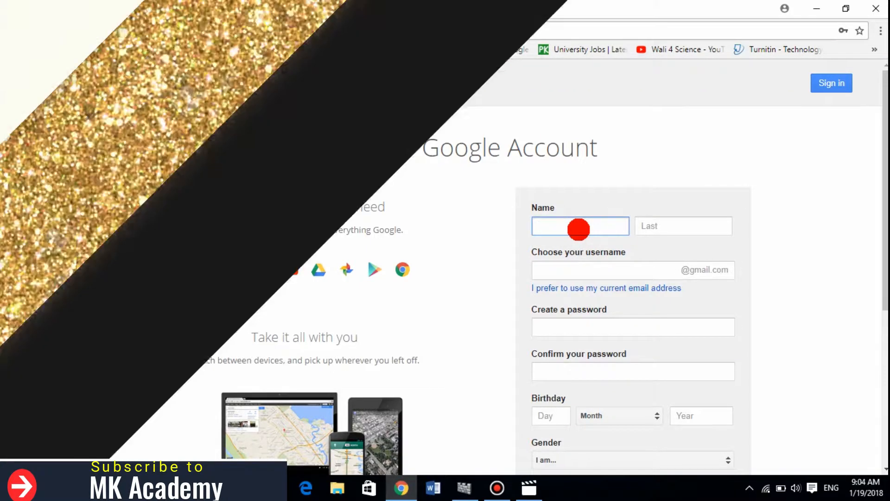
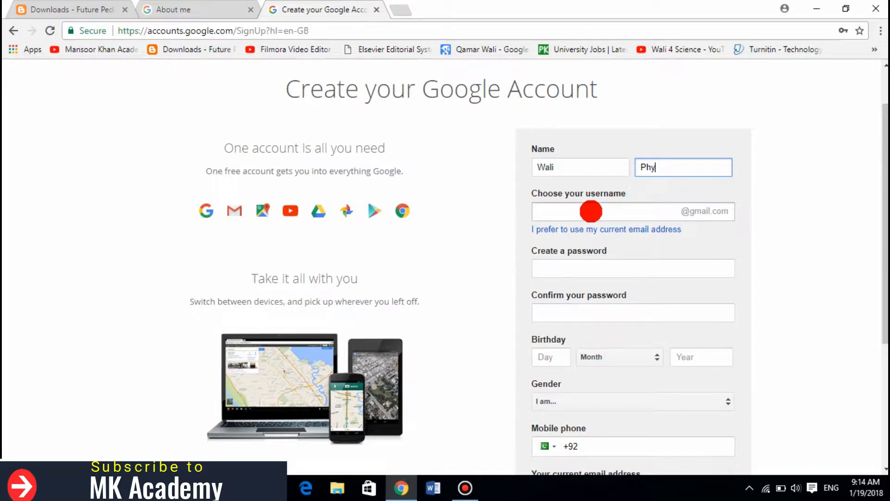
mouse_move(580, 213)
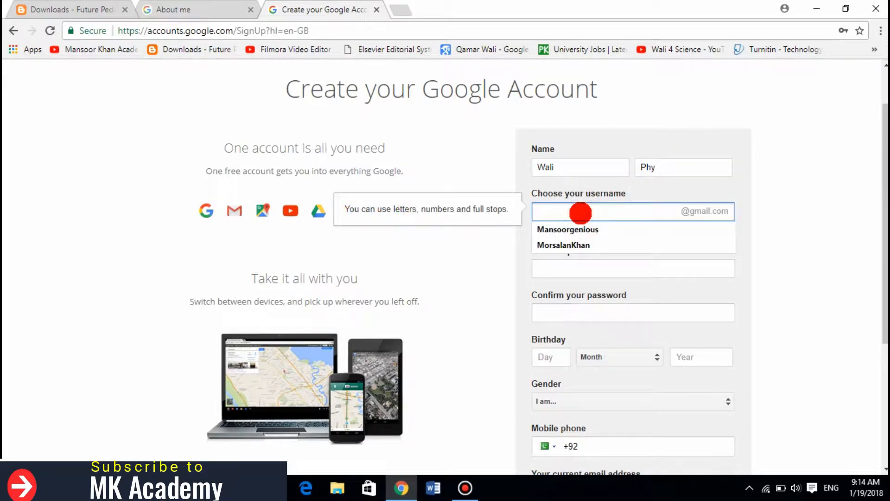
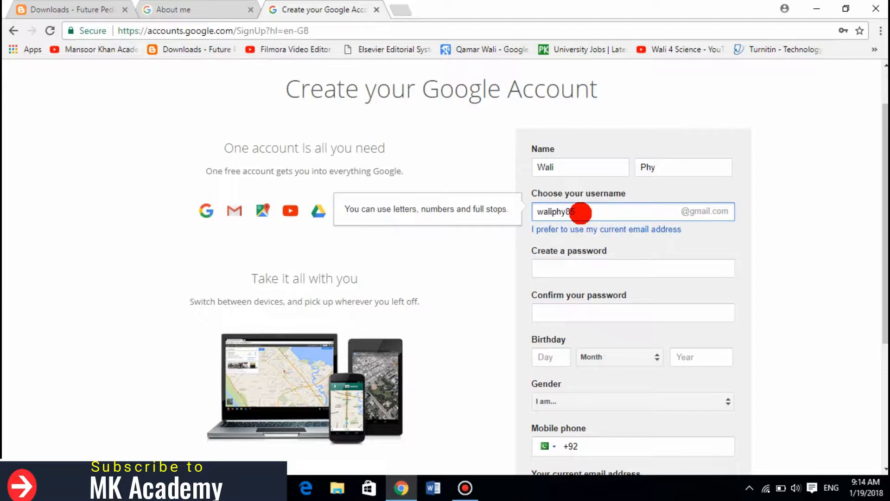
click(633, 268)
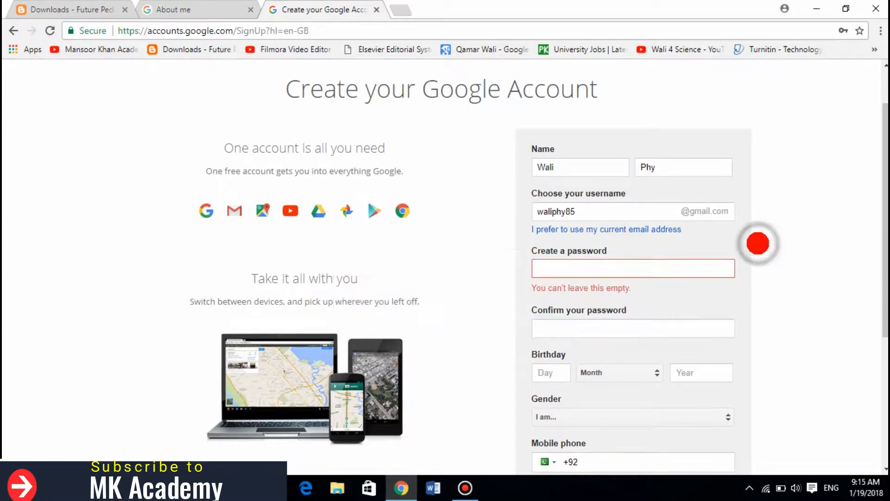
click(633, 268)
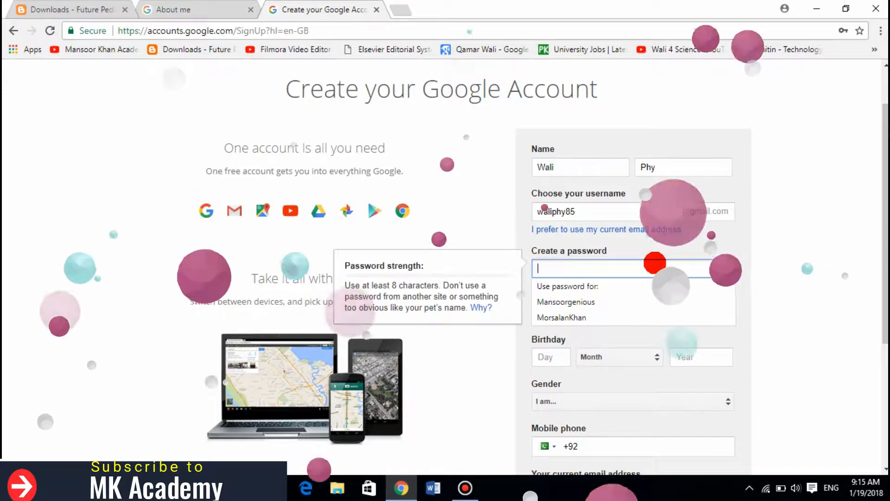
text(•)
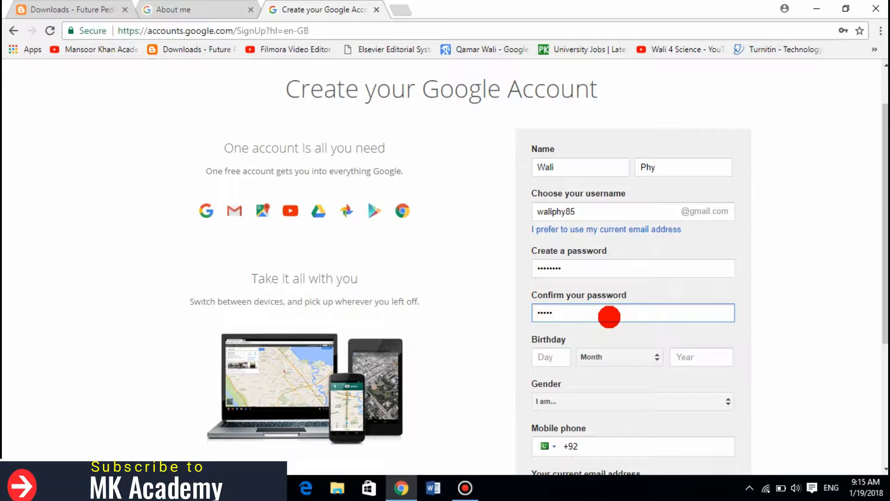
text(•••)
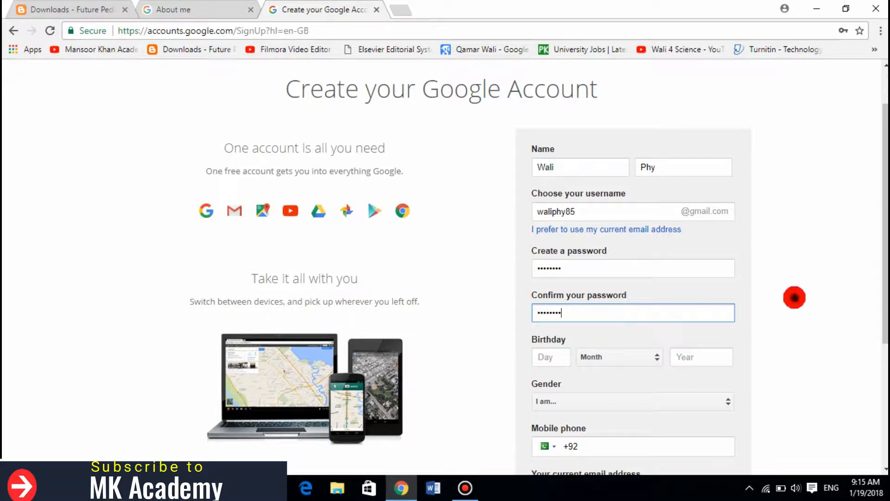
Step: Enter birth day 5, month and year, choose a gender, leaving phone and current email blank
text(5)
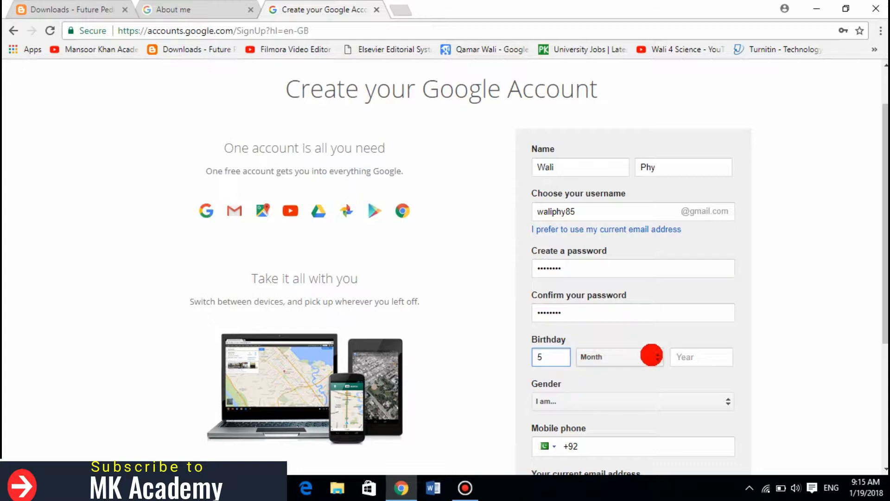
click(618, 356)
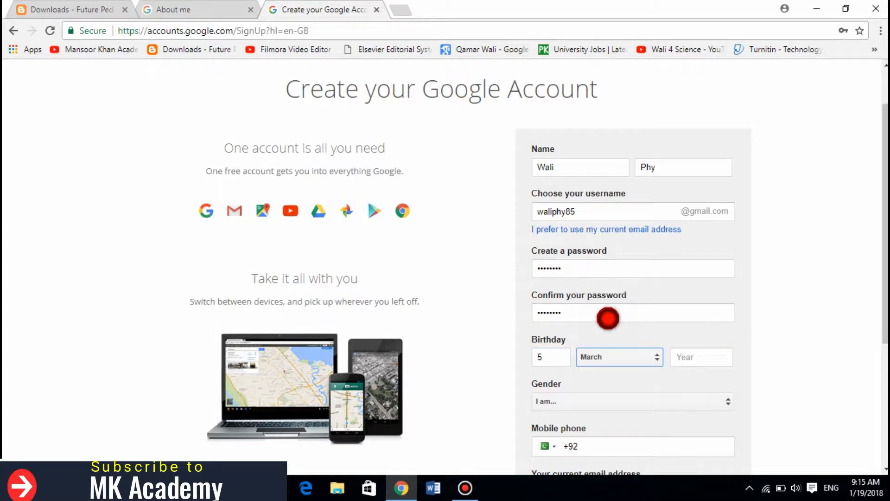
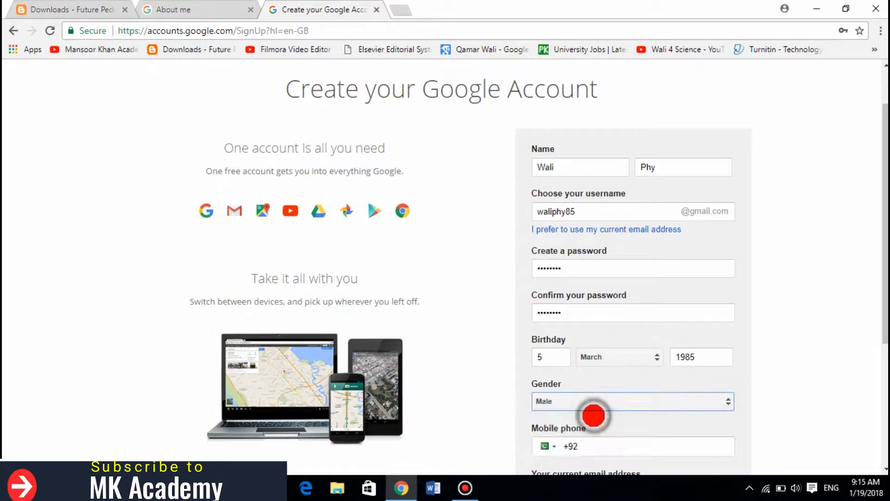
scroll(down, 3)
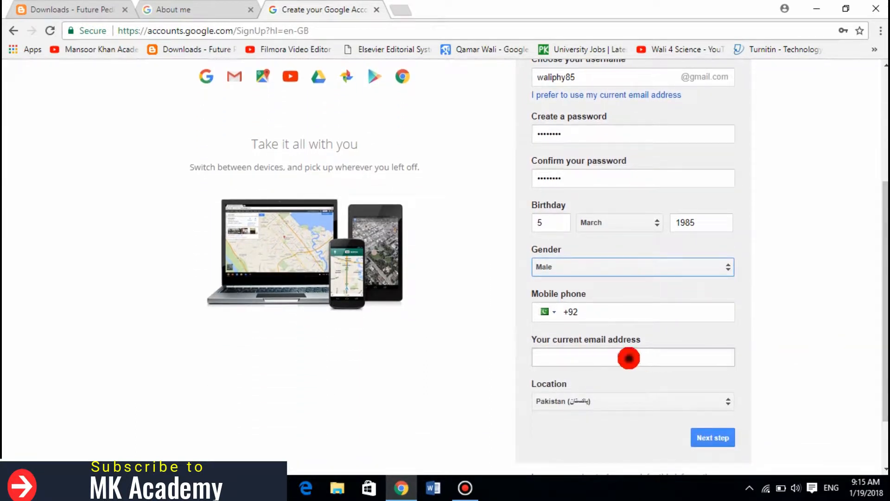
click(633, 356)
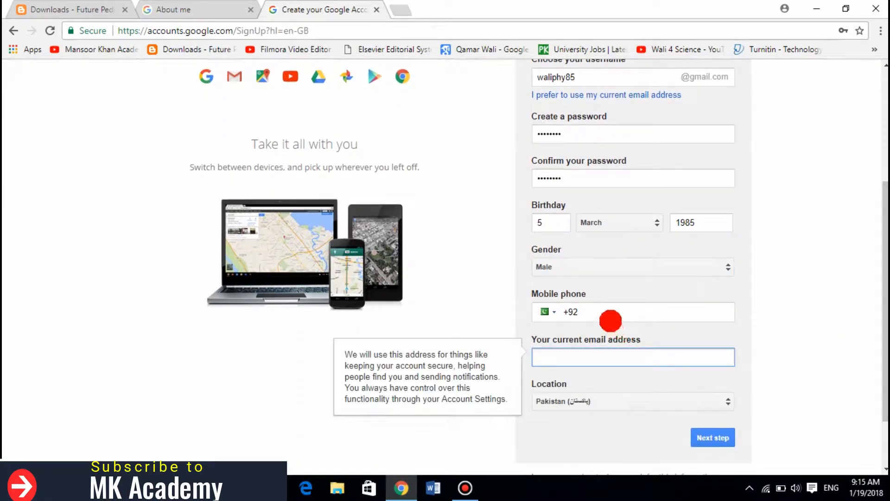
click(647, 312)
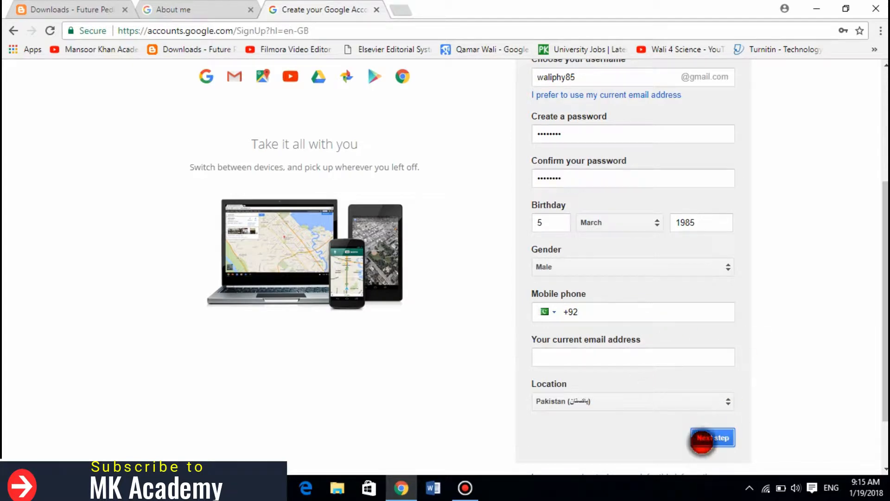
Step: Proceed to the next signup step and accept the privacy terms
click(712, 437)
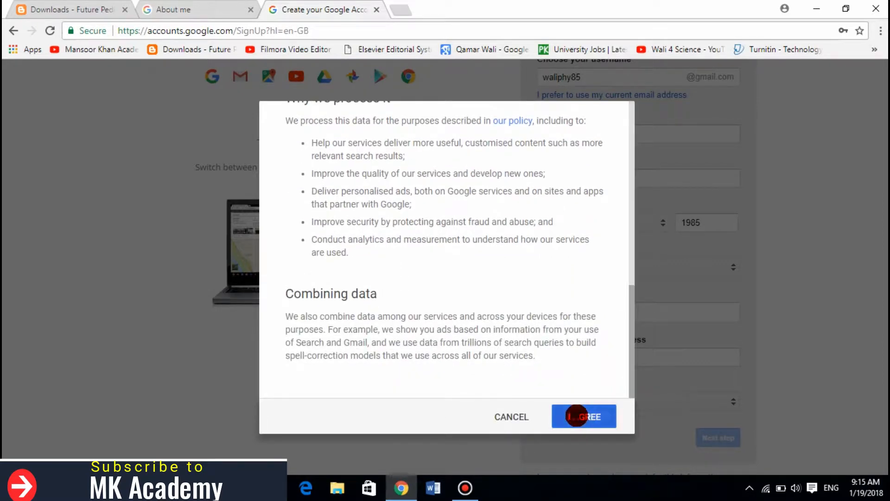
click(584, 416)
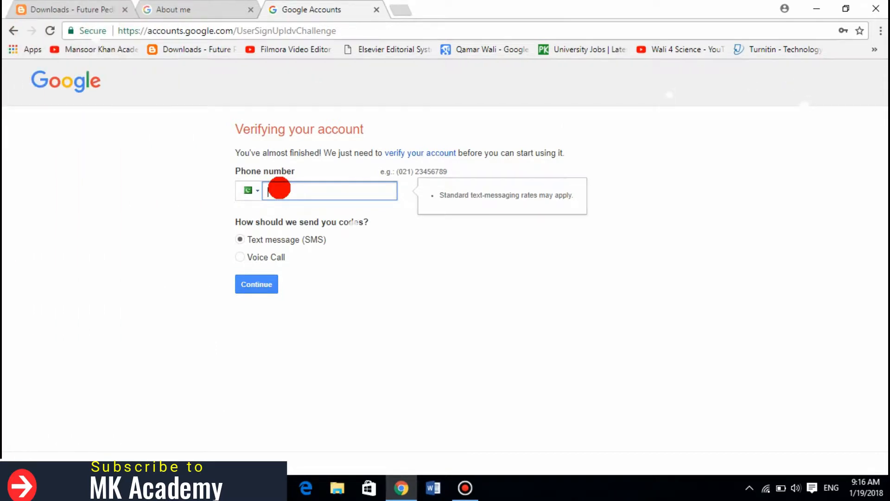
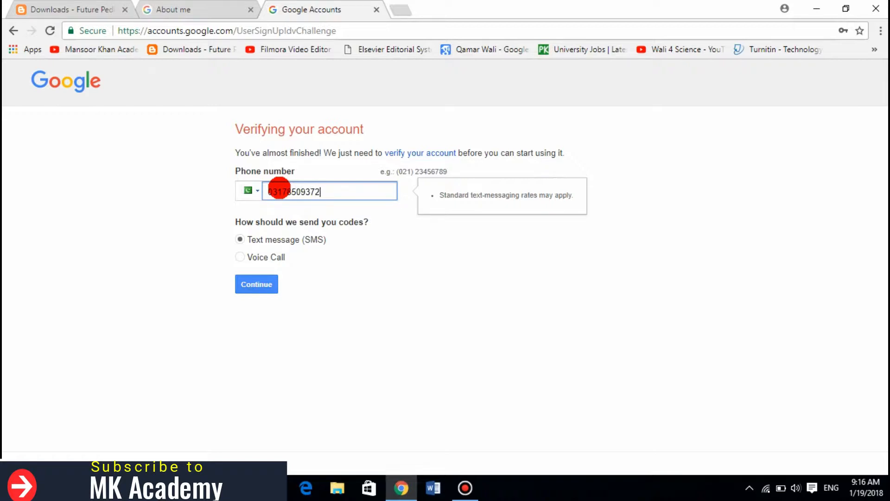
click(256, 284)
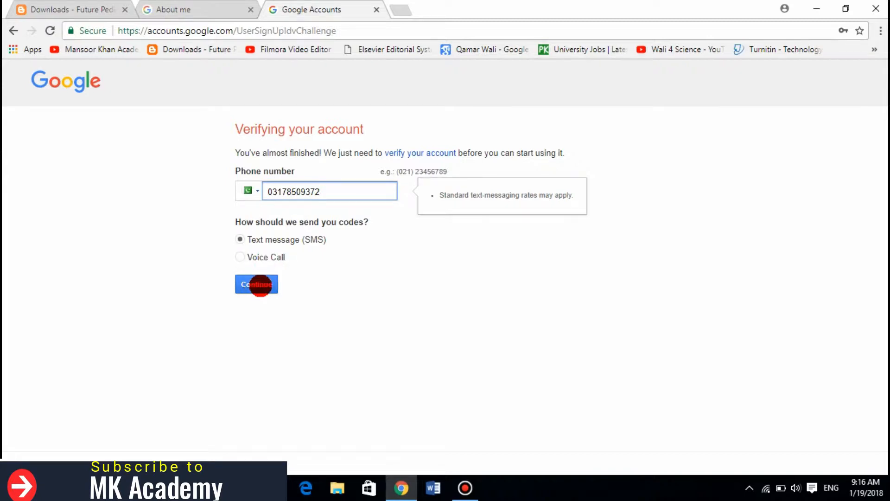
click(256, 283)
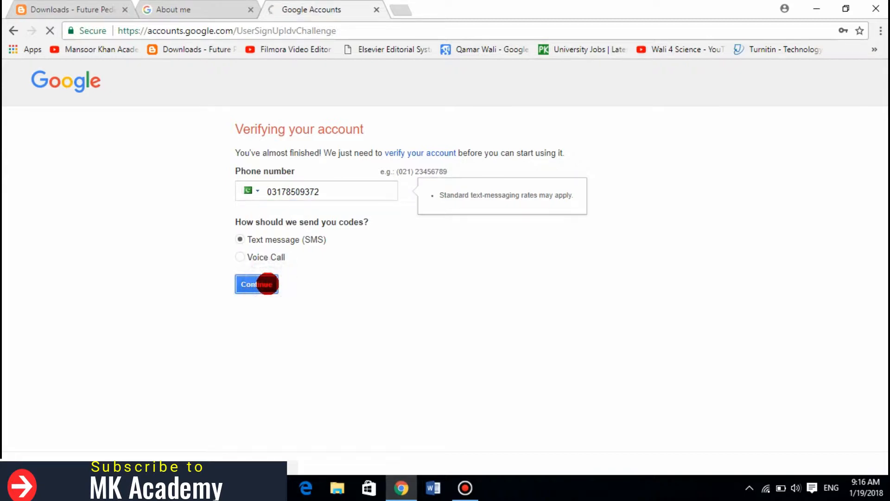
click(256, 283)
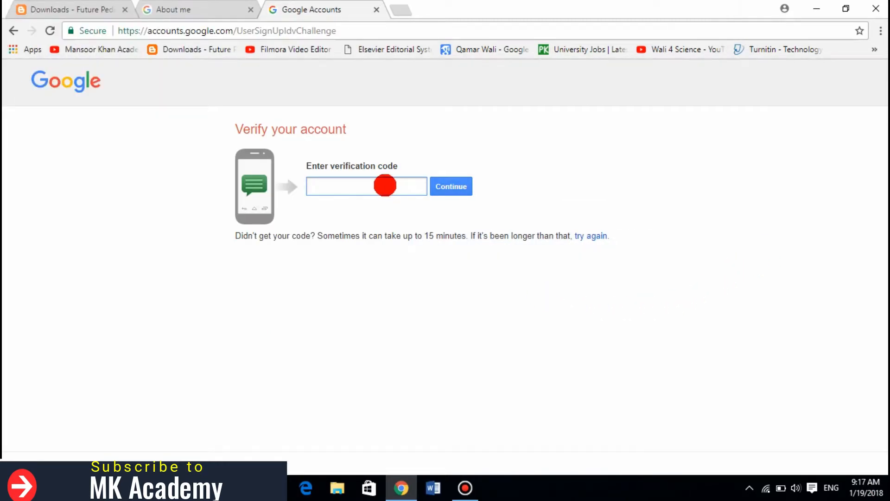
click(352, 187)
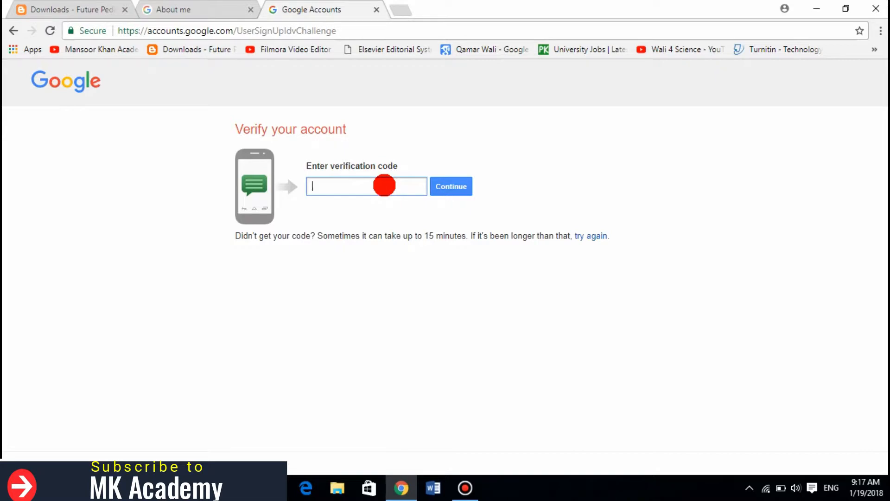
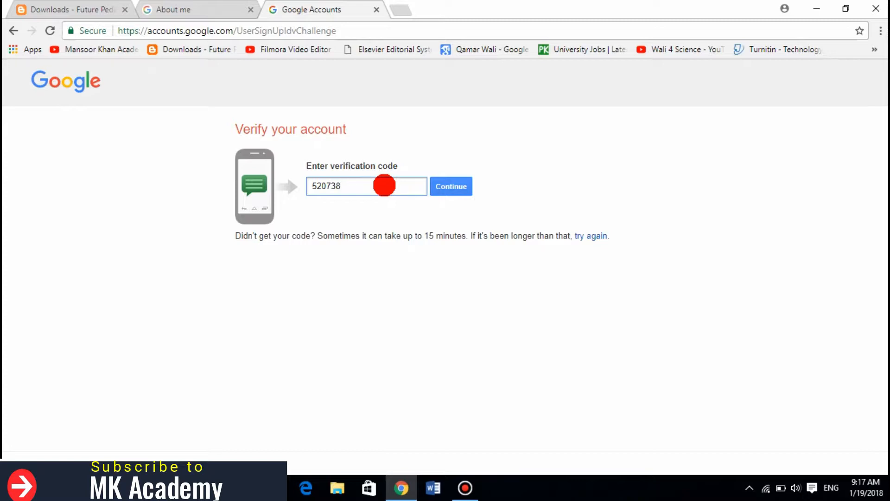
click(451, 186)
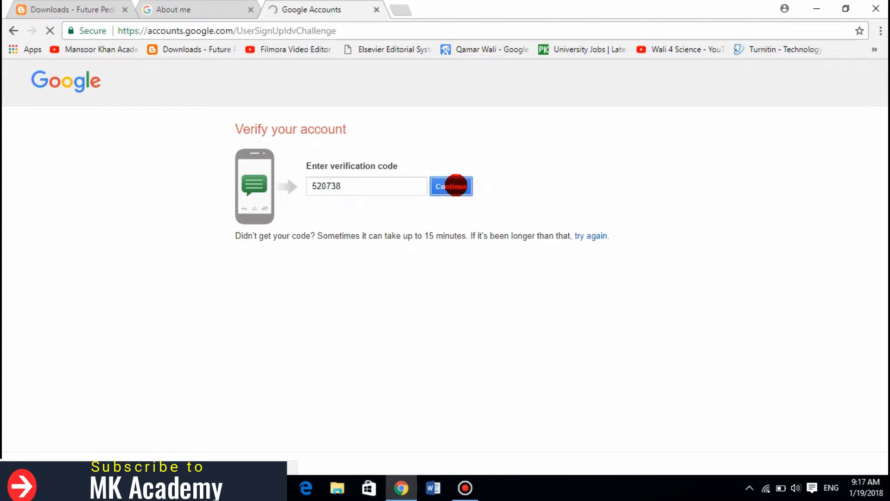
Step: Continue past the new-account welcome page and reach Gmail from the My Account page
click(450, 186)
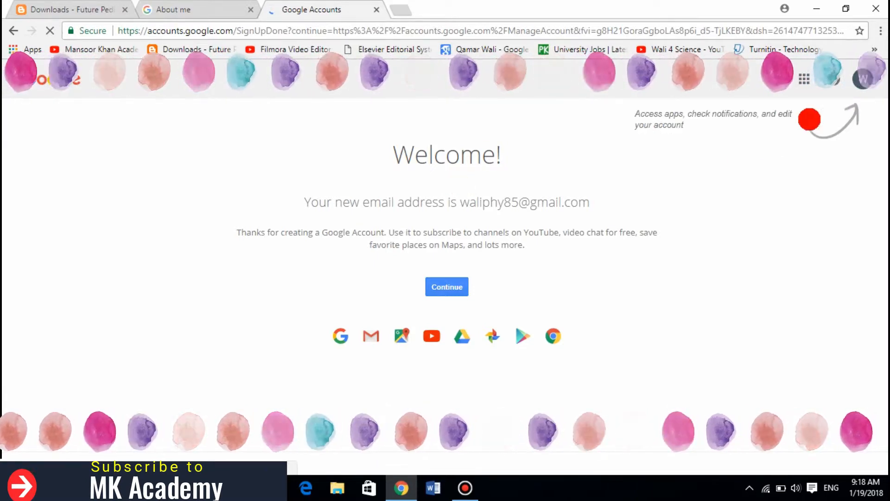
click(446, 287)
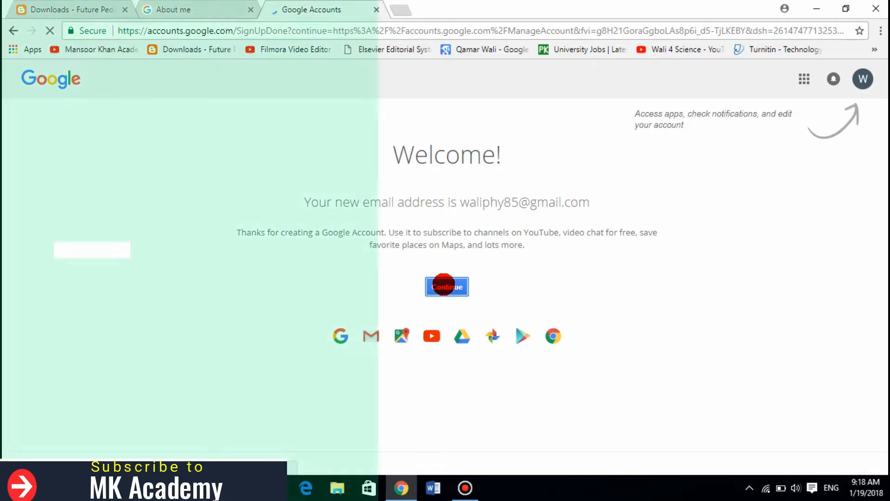
click(446, 286)
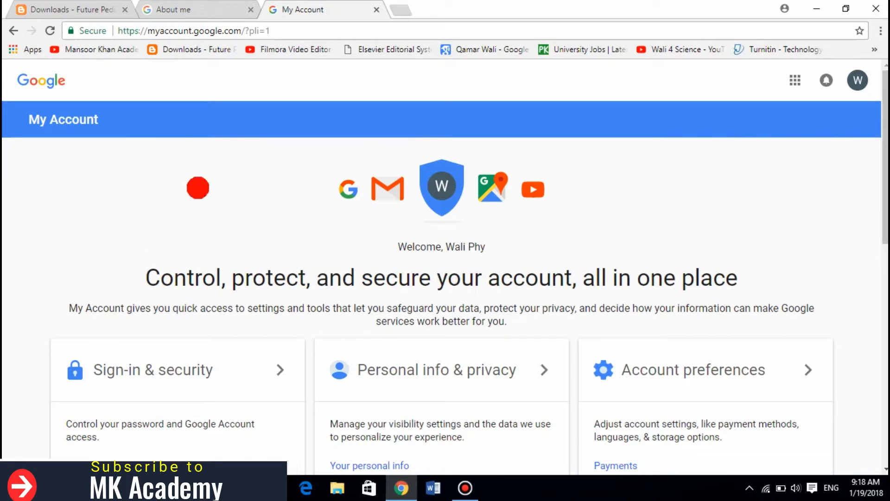
scroll(down, 3)
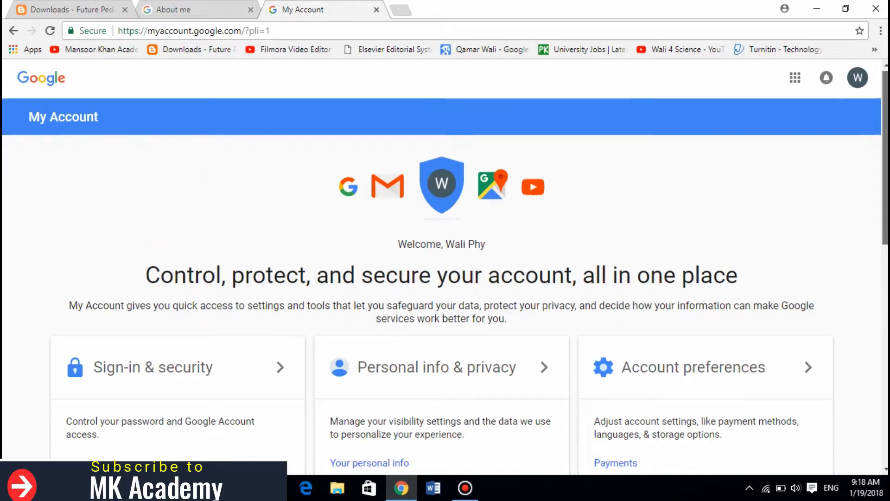
scroll(down, 3)
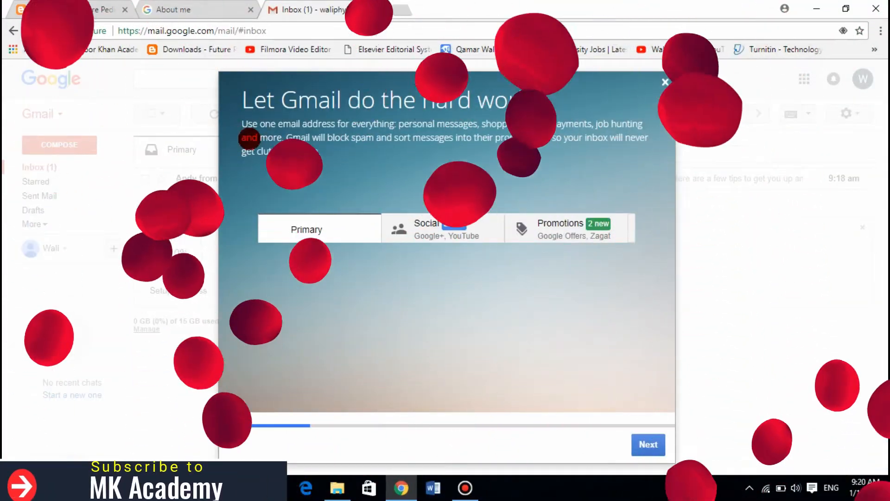
Step: Advance through the tour's themes and mobile-apps pages and go to the inbox with its welcome message
click(648, 444)
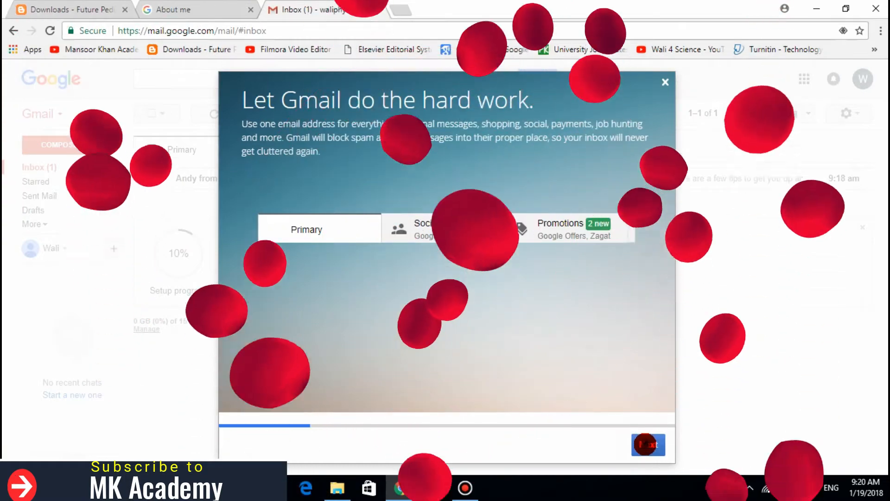
click(648, 444)
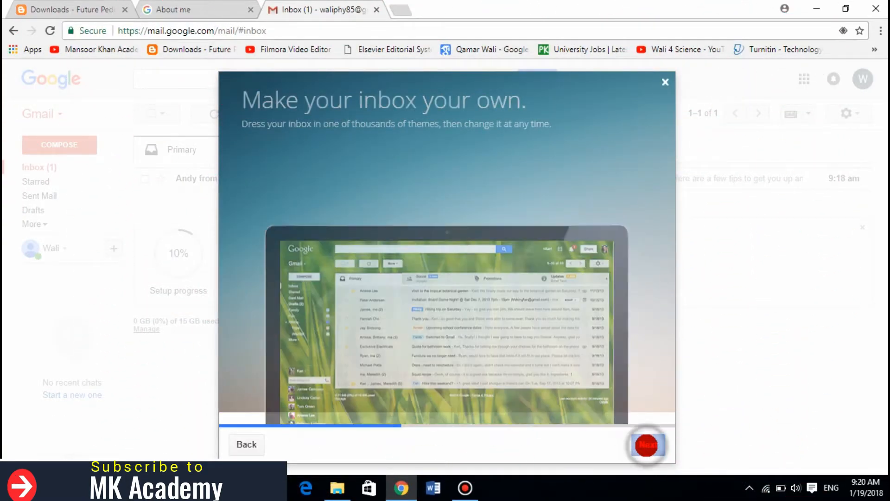
click(647, 444)
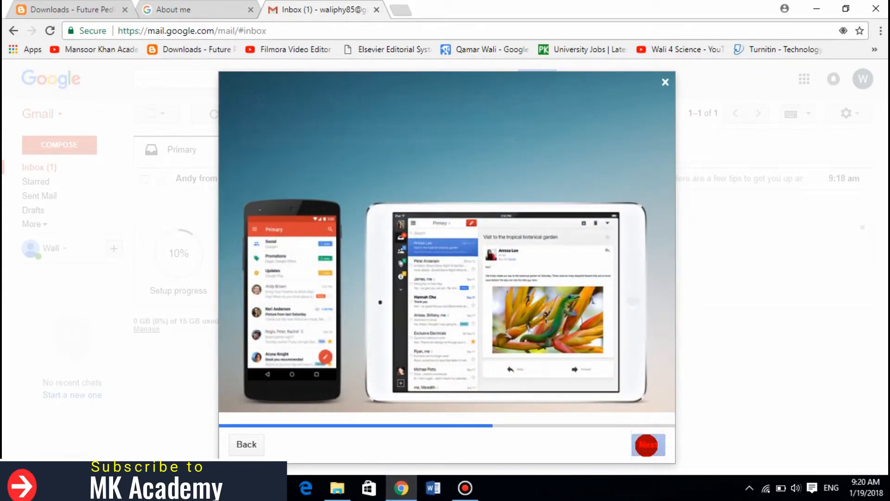
click(648, 444)
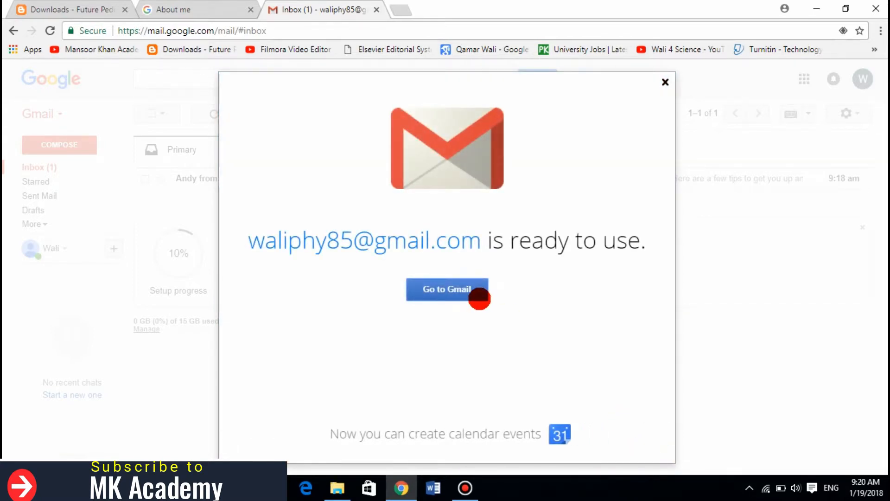
click(447, 289)
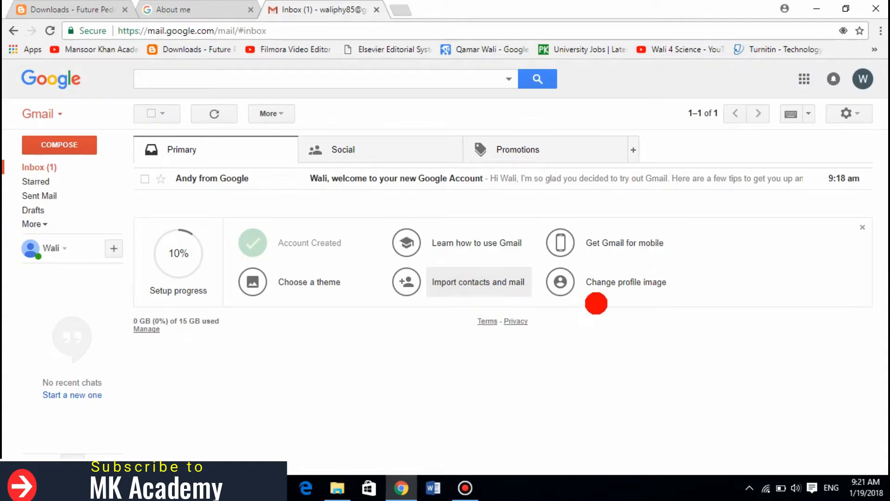
mouse_move(452, 316)
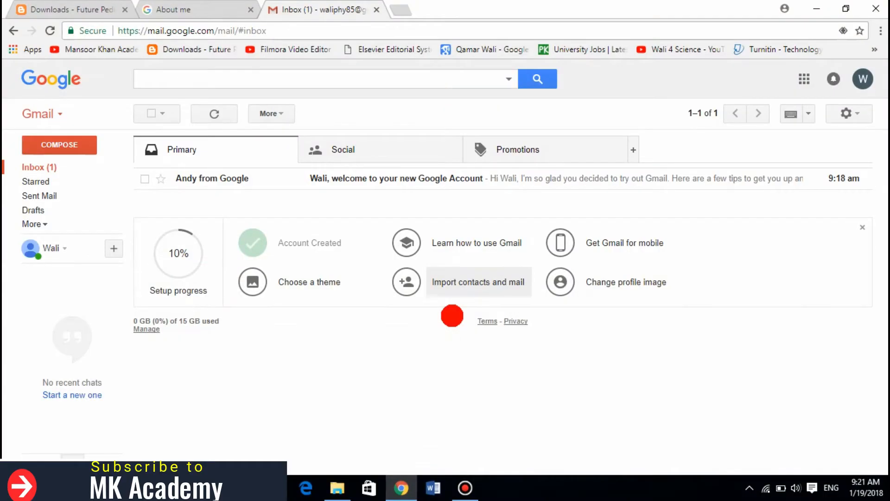
mouse_move(353, 266)
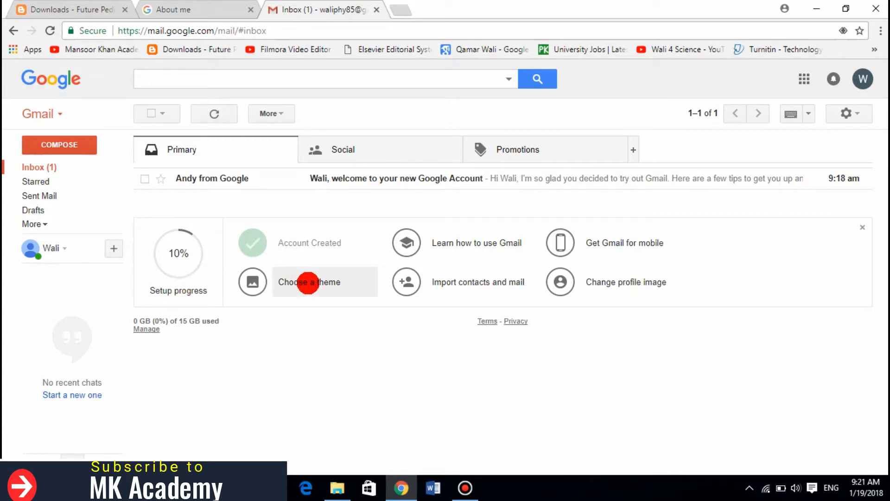
Step: Apply the autumn-leaves theme from the theme chooser, bringing setup progress to 80%
click(309, 282)
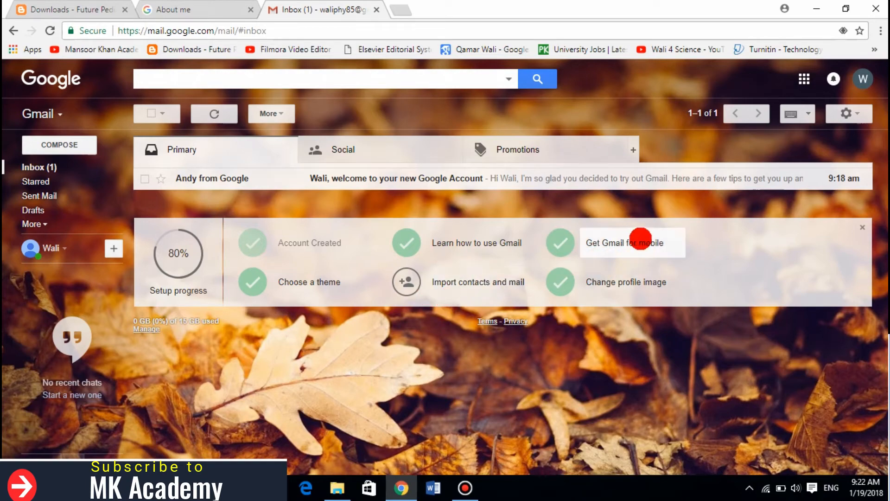
mouse_move(596, 287)
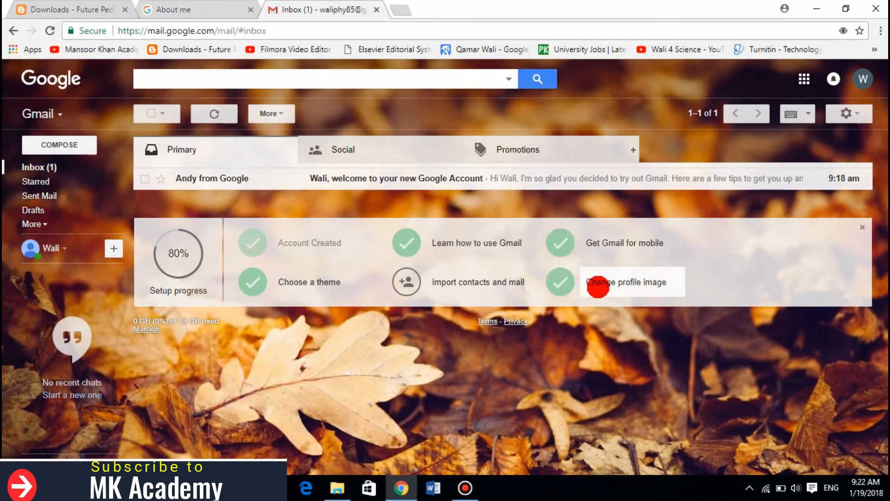